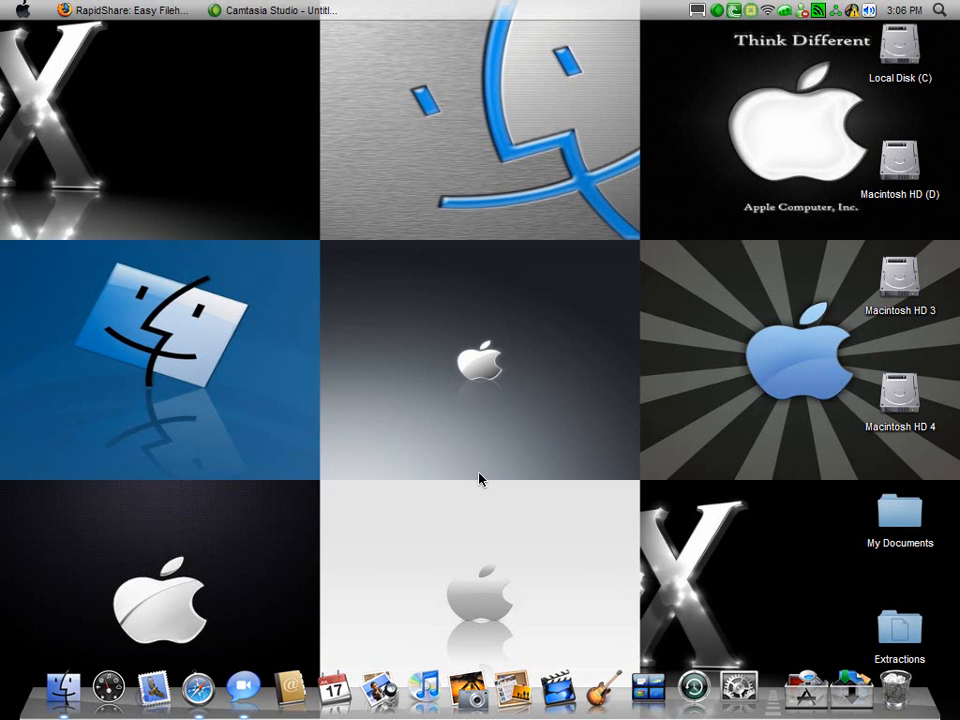
pyautogui.moveTo(410, 335)
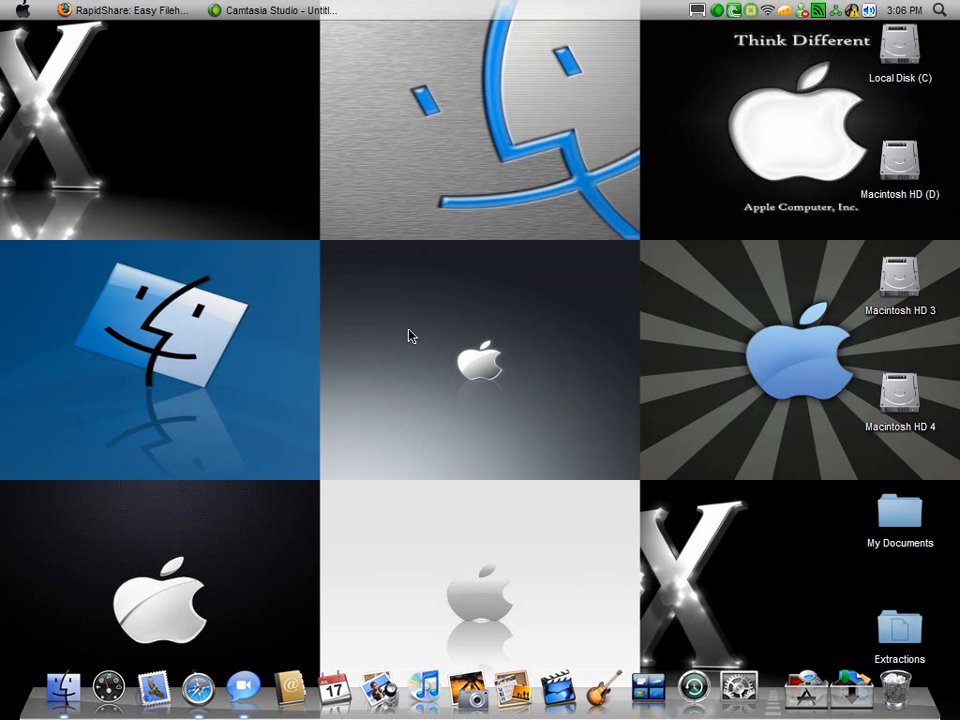
pyautogui.moveTo(197, 25)
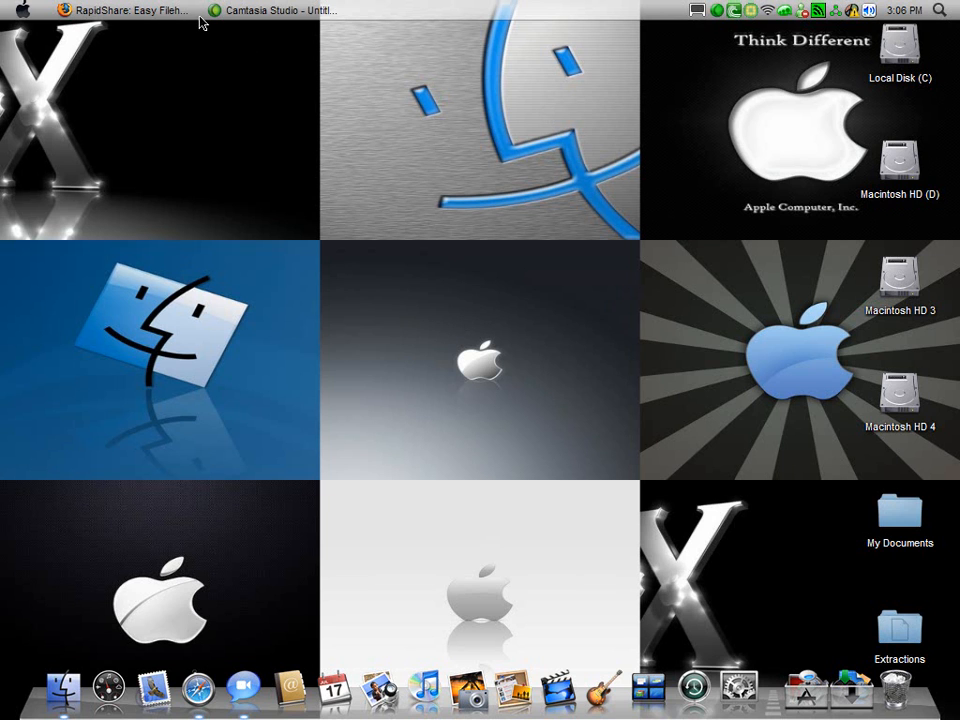
pyautogui.moveTo(237, 30)
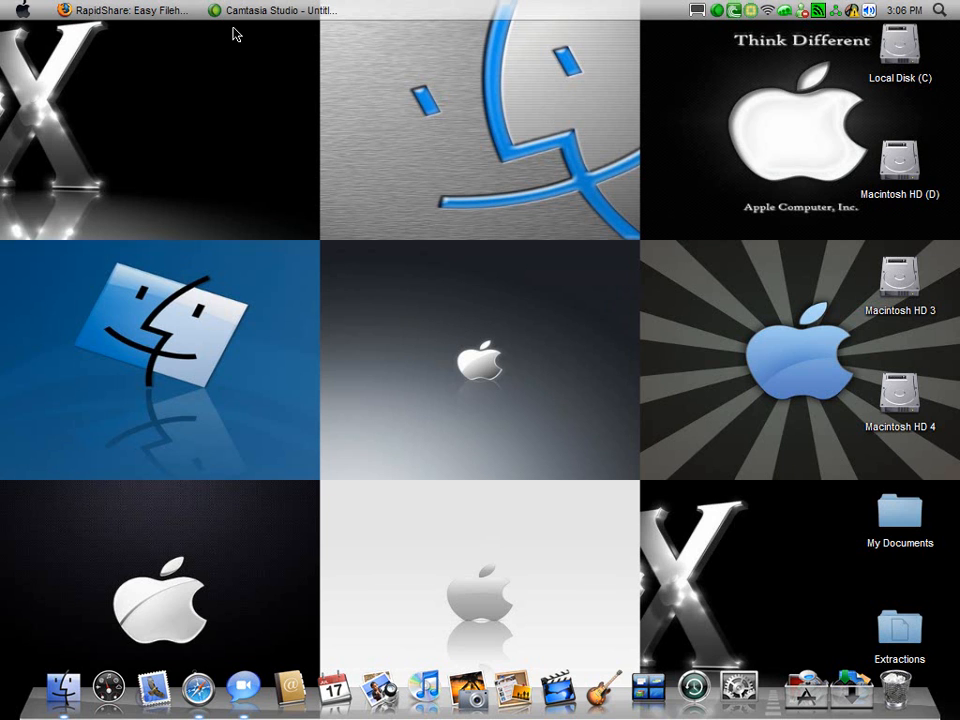
pyautogui.moveTo(459, 486)
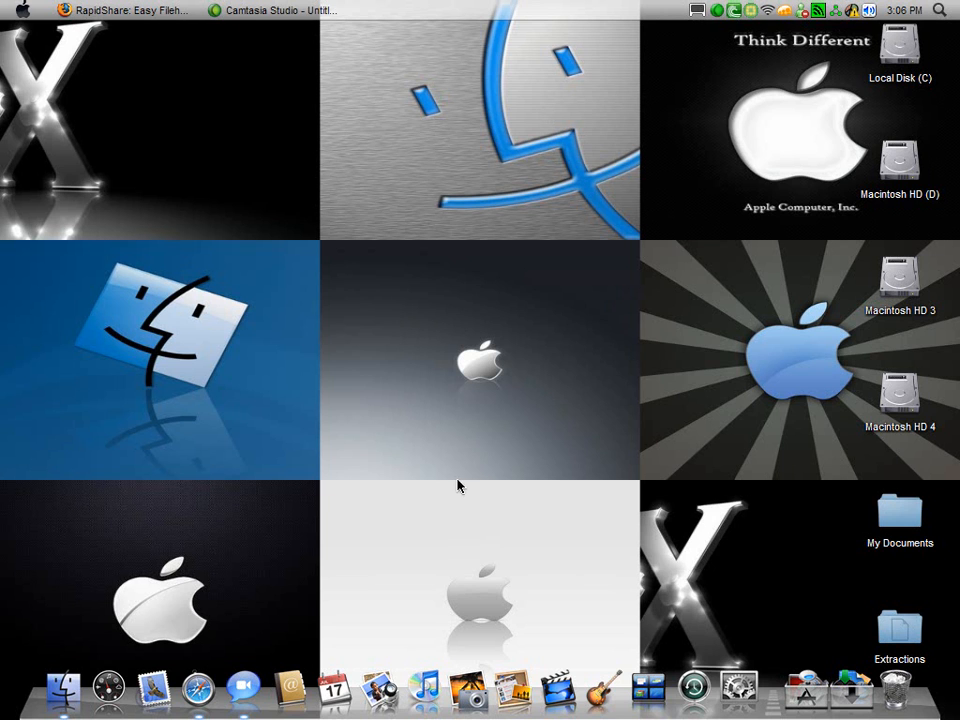
pyautogui.moveTo(343, 170)
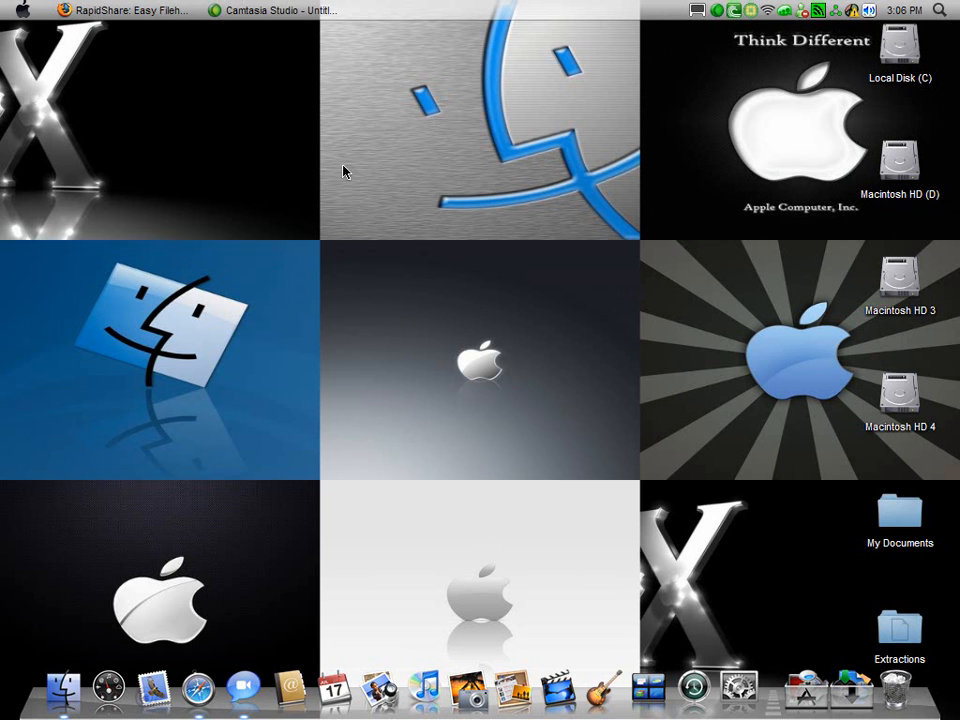
pyautogui.moveTo(473, 269)
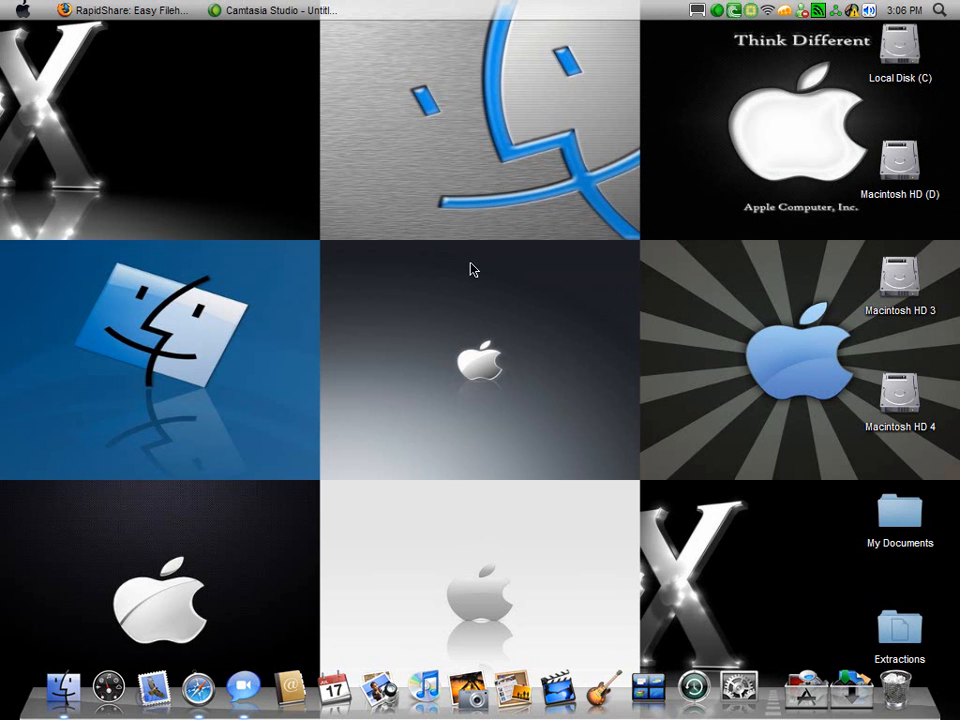
pyautogui.moveTo(408, 204)
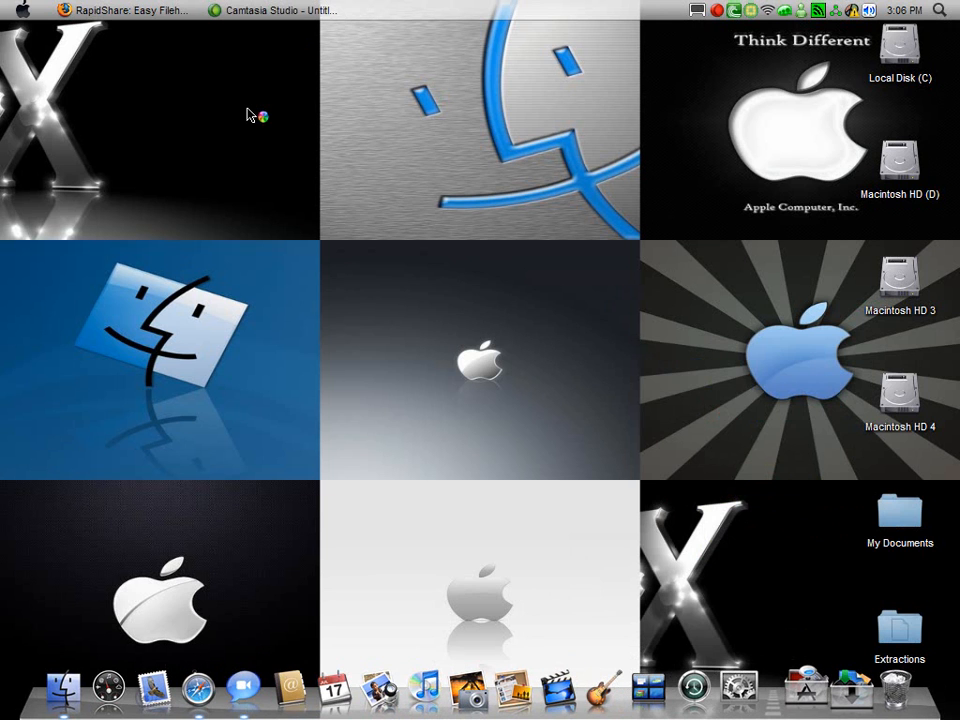
pyautogui.moveTo(377, 147)
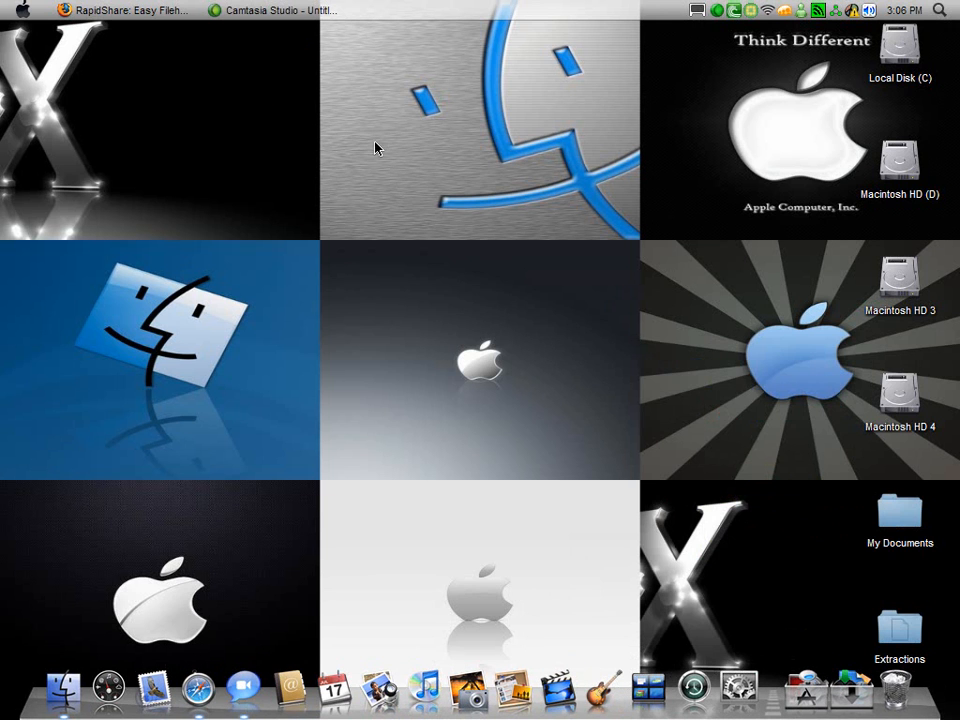
pyautogui.moveTo(411, 213)
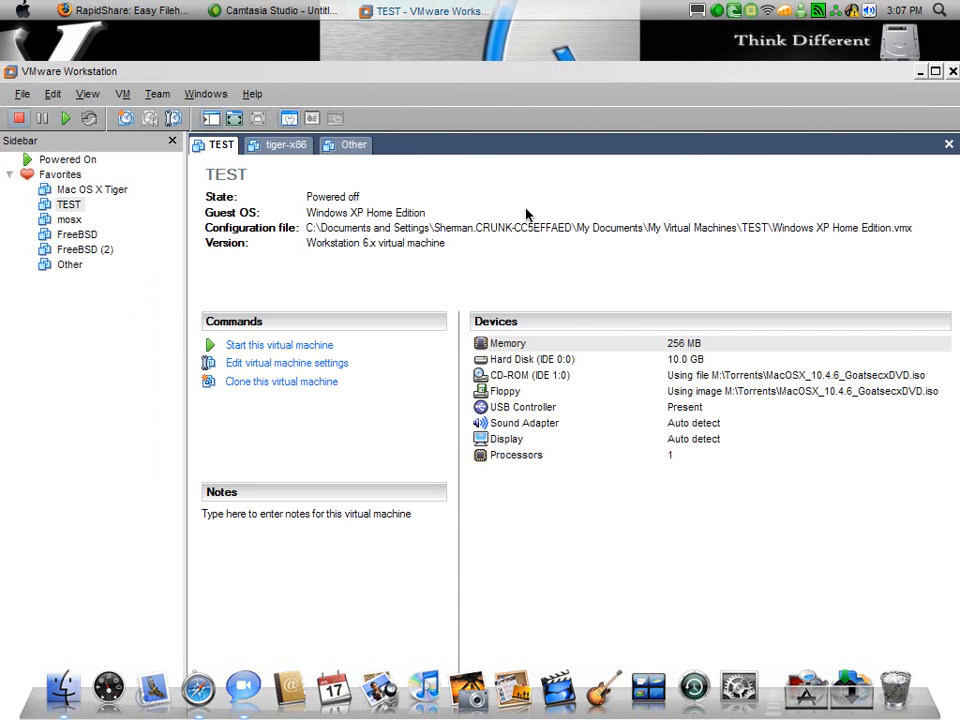
pyautogui.moveTo(655, 388)
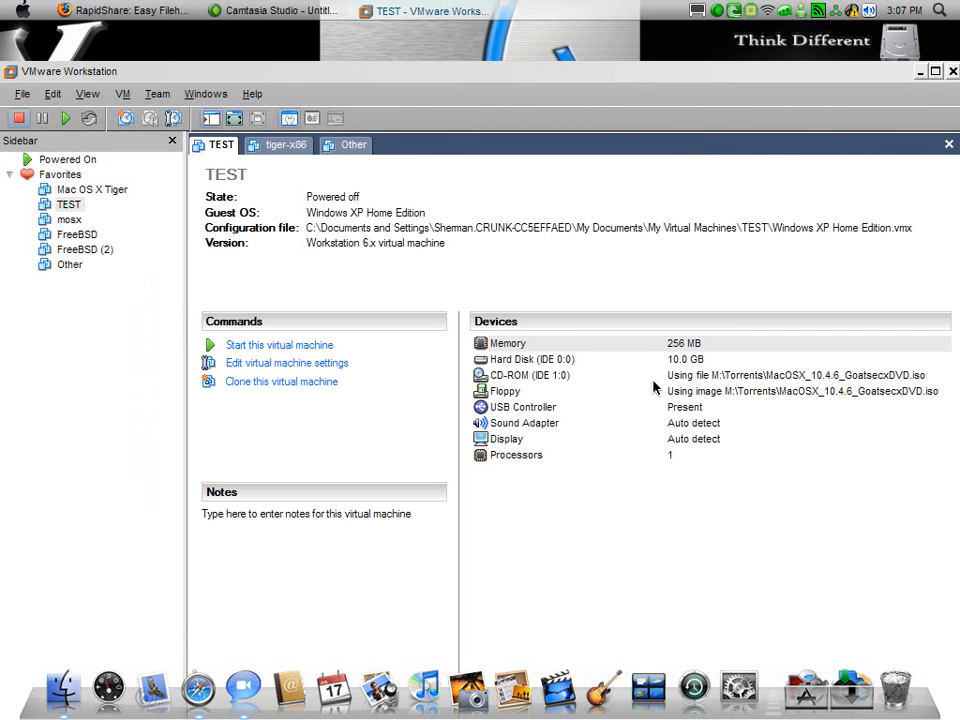
pyautogui.moveTo(420, 78)
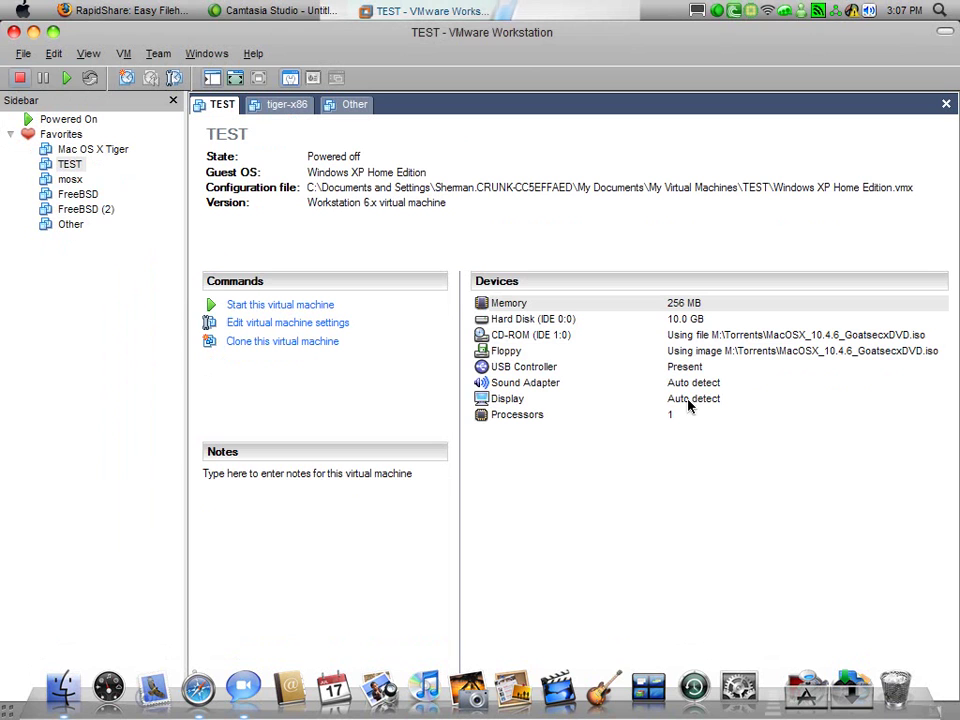
pyautogui.moveTo(283, 104)
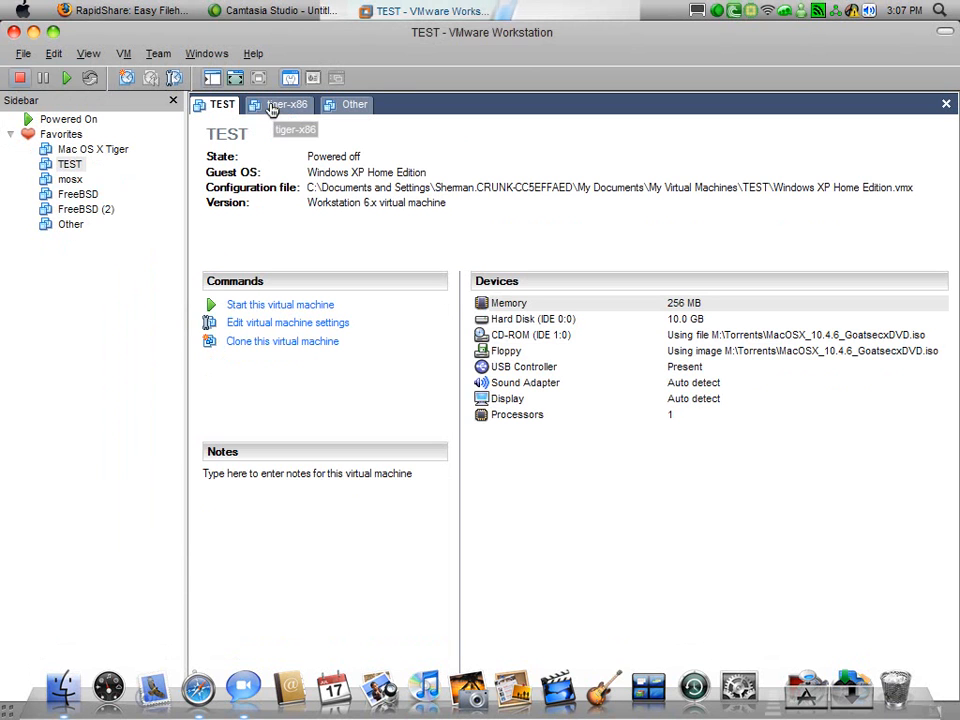
pyautogui.moveTo(226, 124)
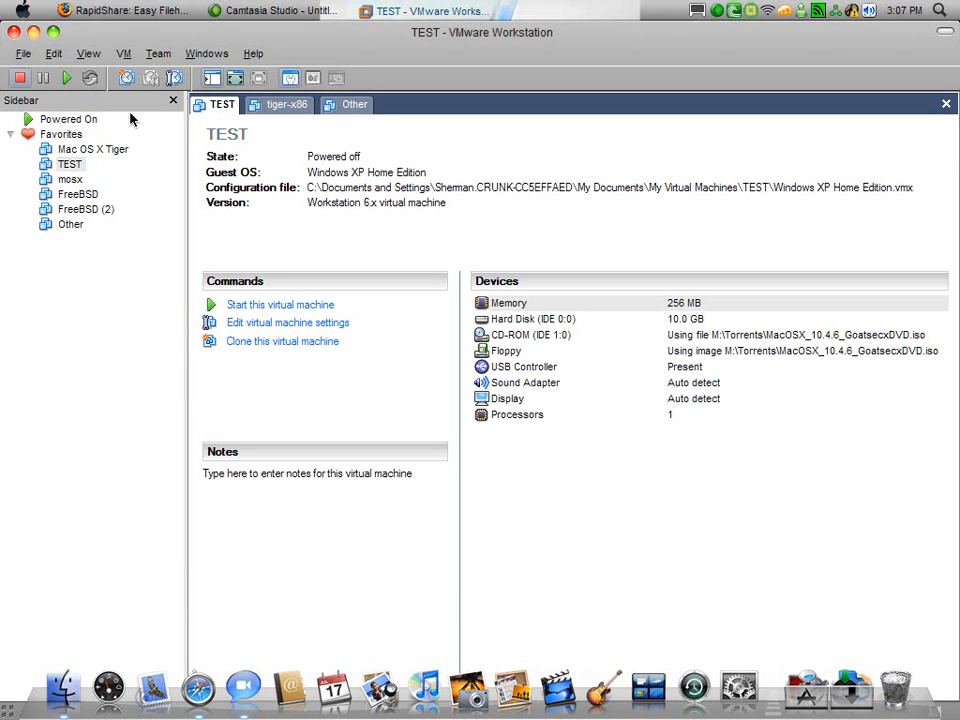
pyautogui.moveTo(304, 243)
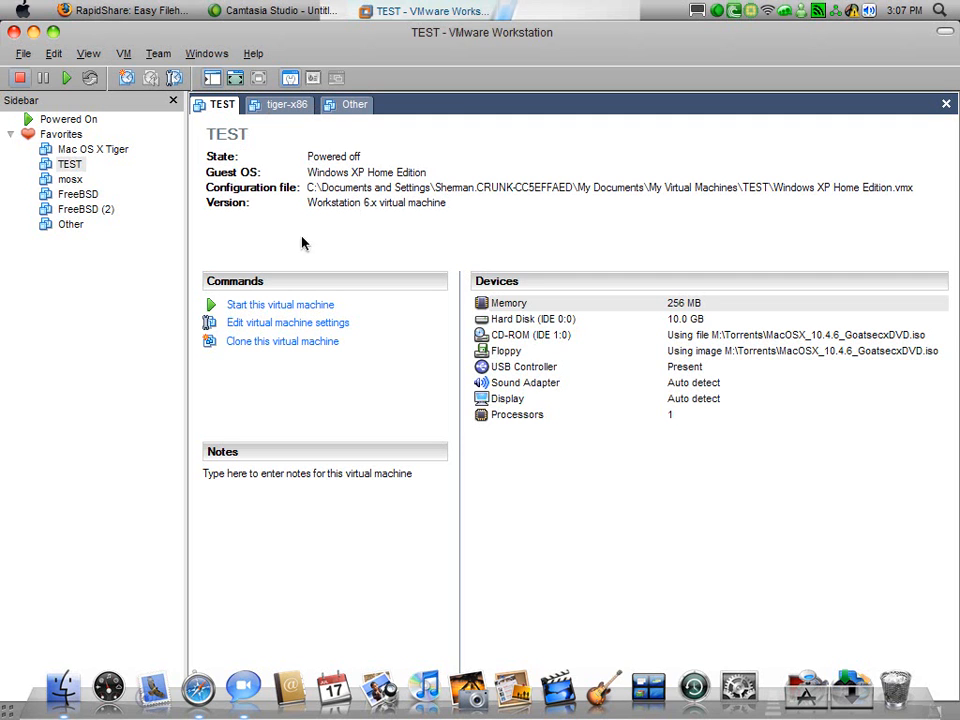
pyautogui.moveTo(548, 320)
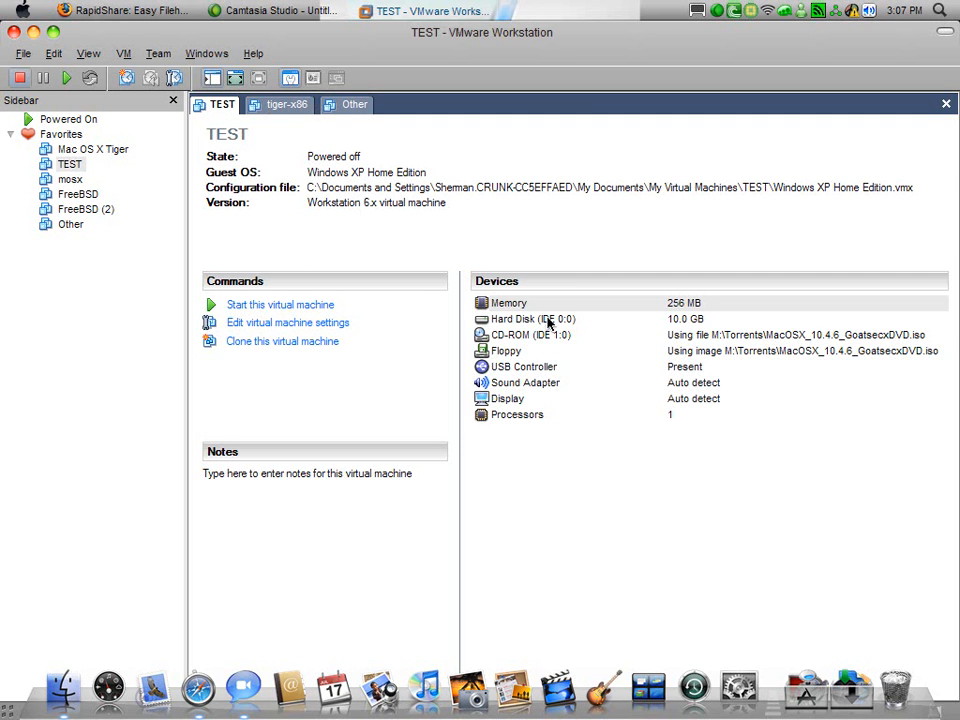
pyautogui.moveTo(556, 347)
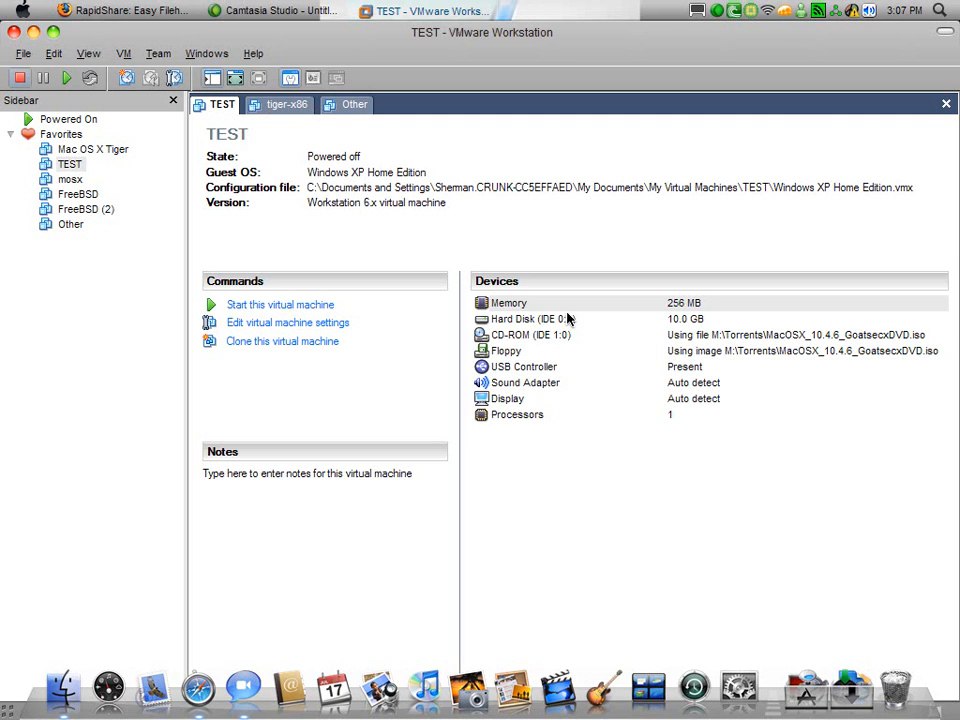
pyautogui.moveTo(804, 361)
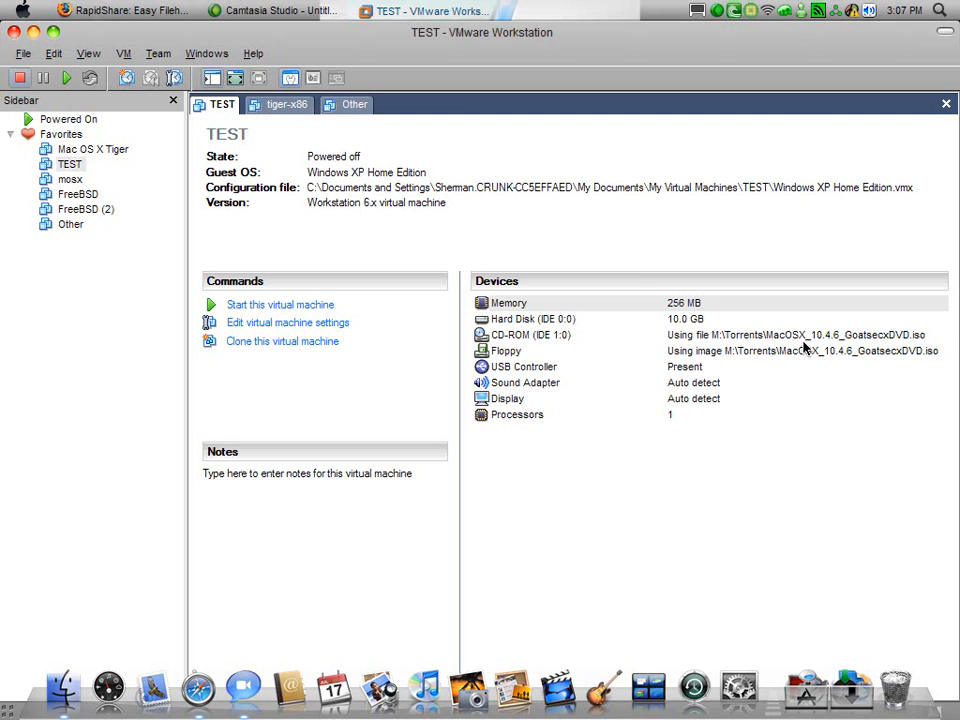
pyautogui.moveTo(235, 123)
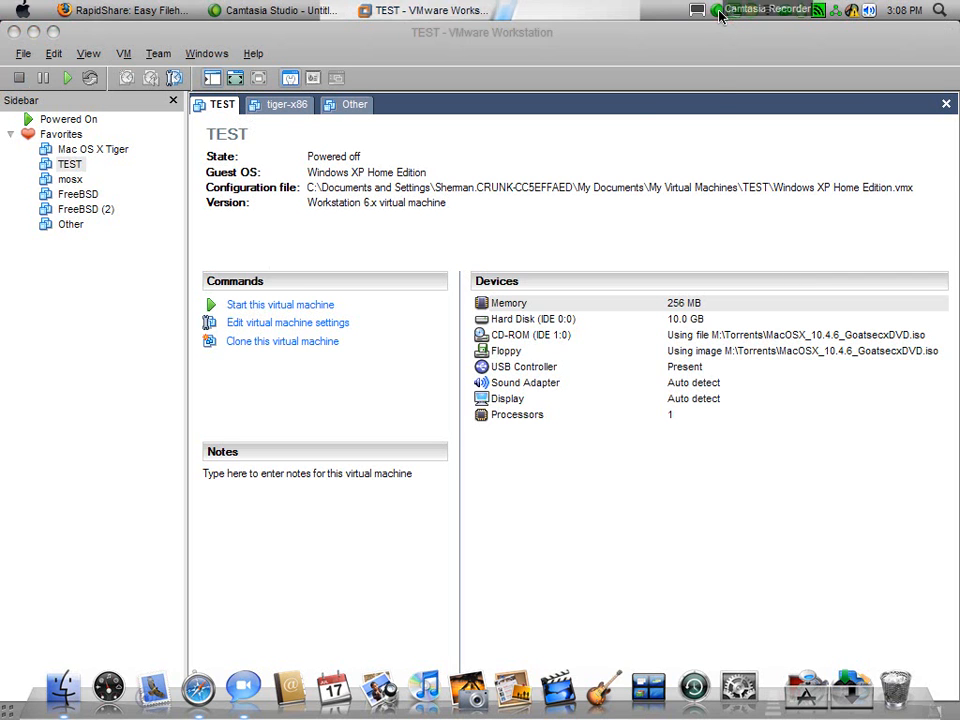
pyautogui.click(280, 304)
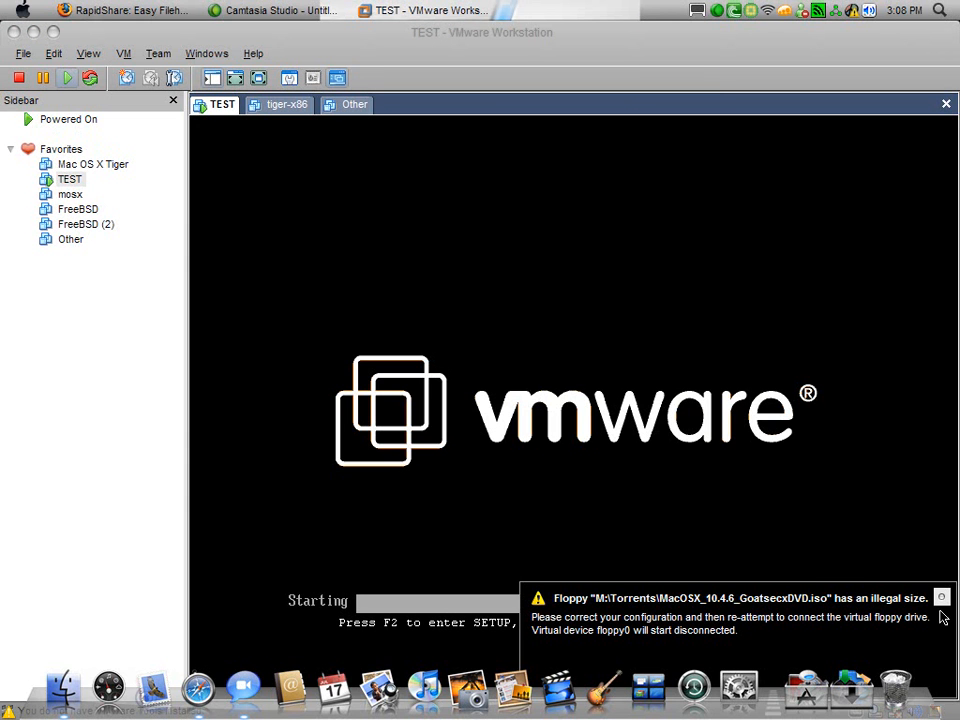
pyautogui.click(940, 597)
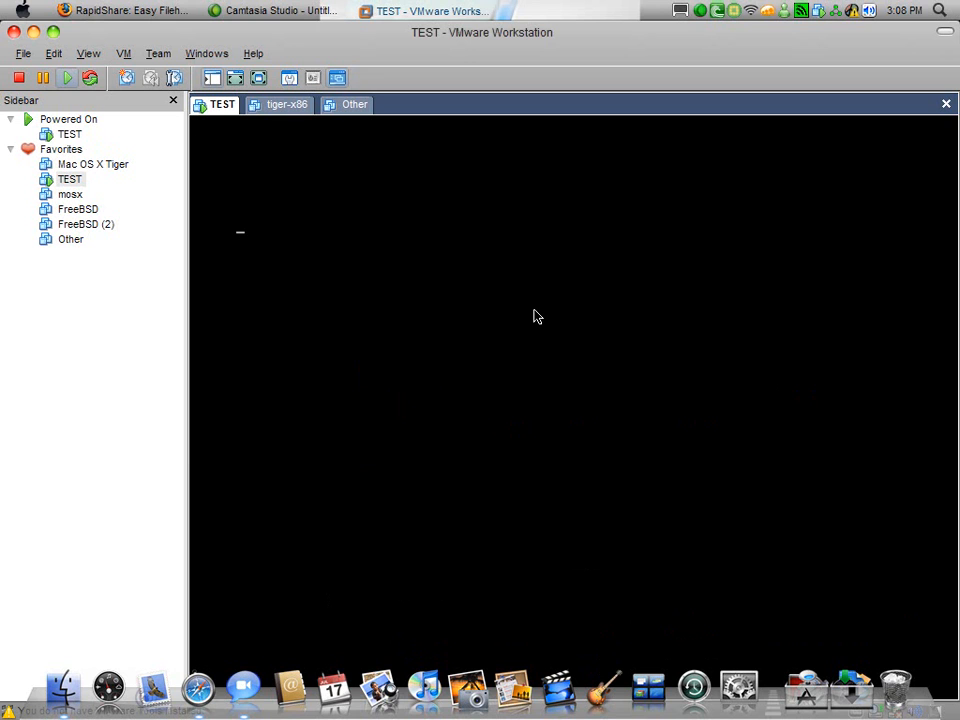
pyautogui.moveTo(511, 314)
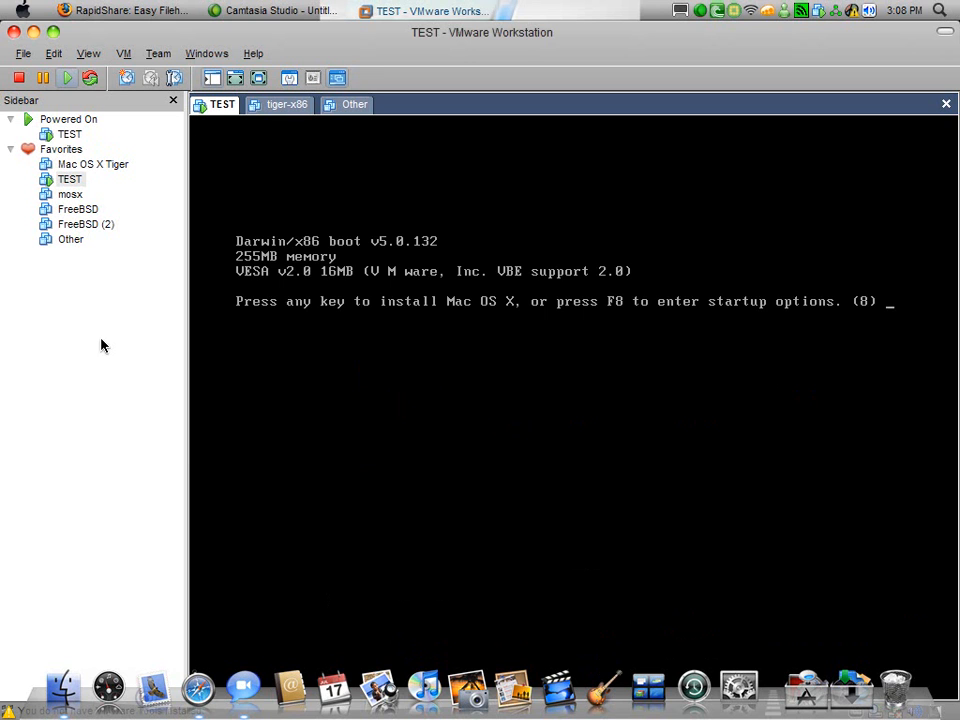
pyautogui.moveTo(415, 308)
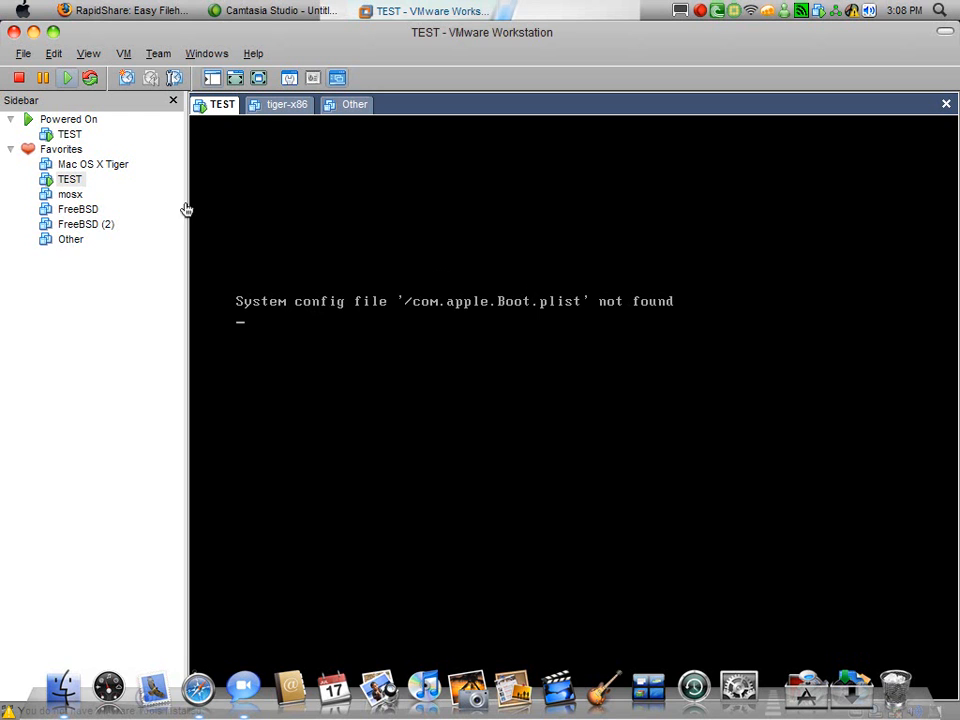
pyautogui.moveTo(353, 104)
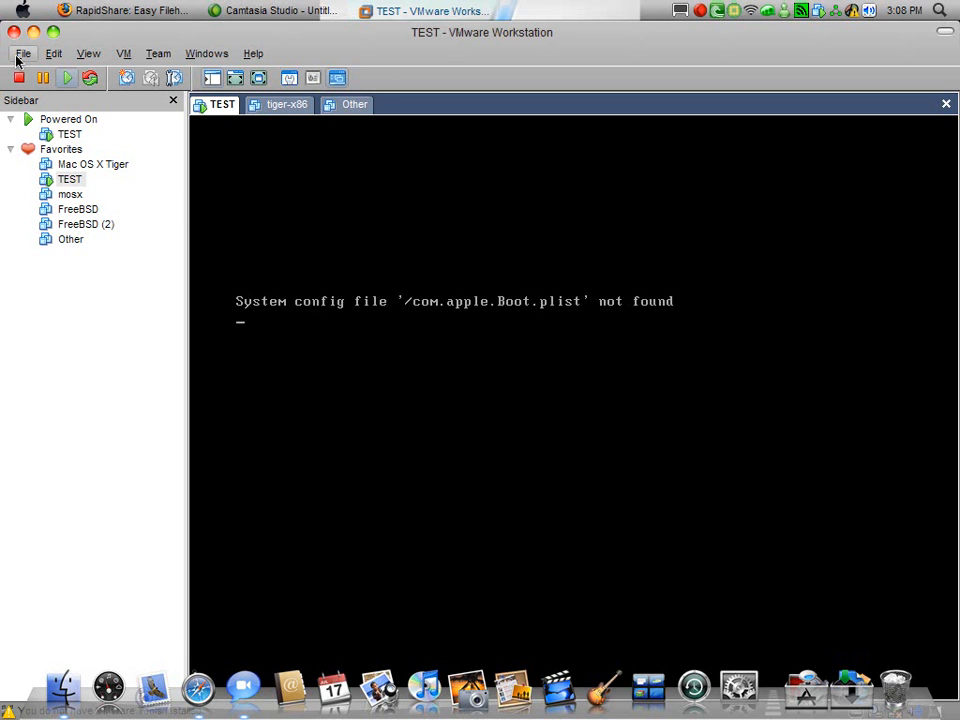
pyautogui.click(26, 53)
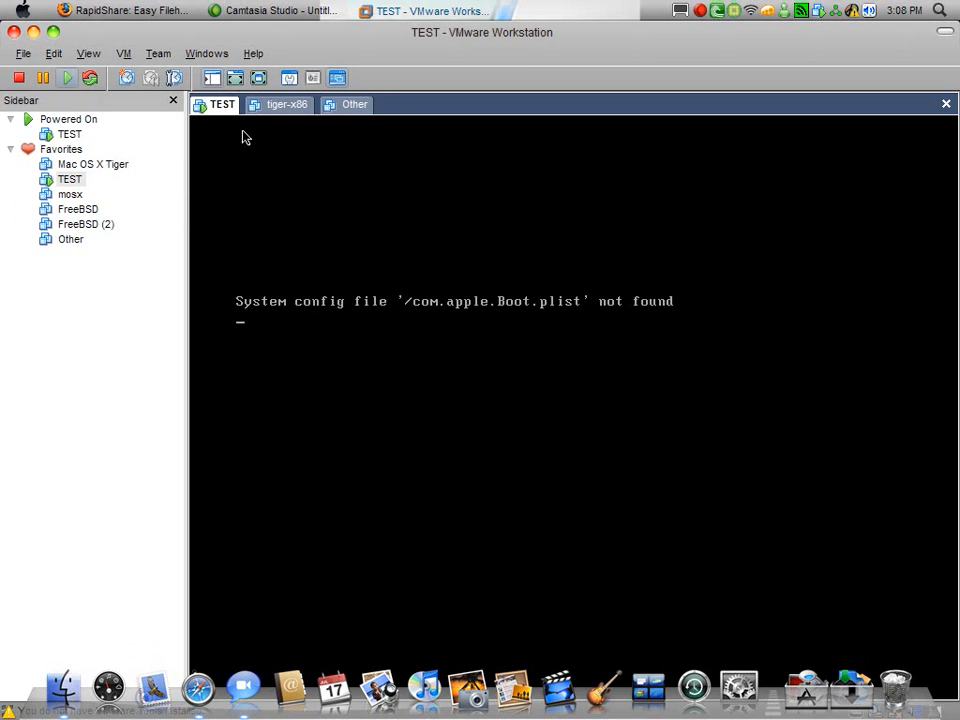
pyautogui.click(691, 10)
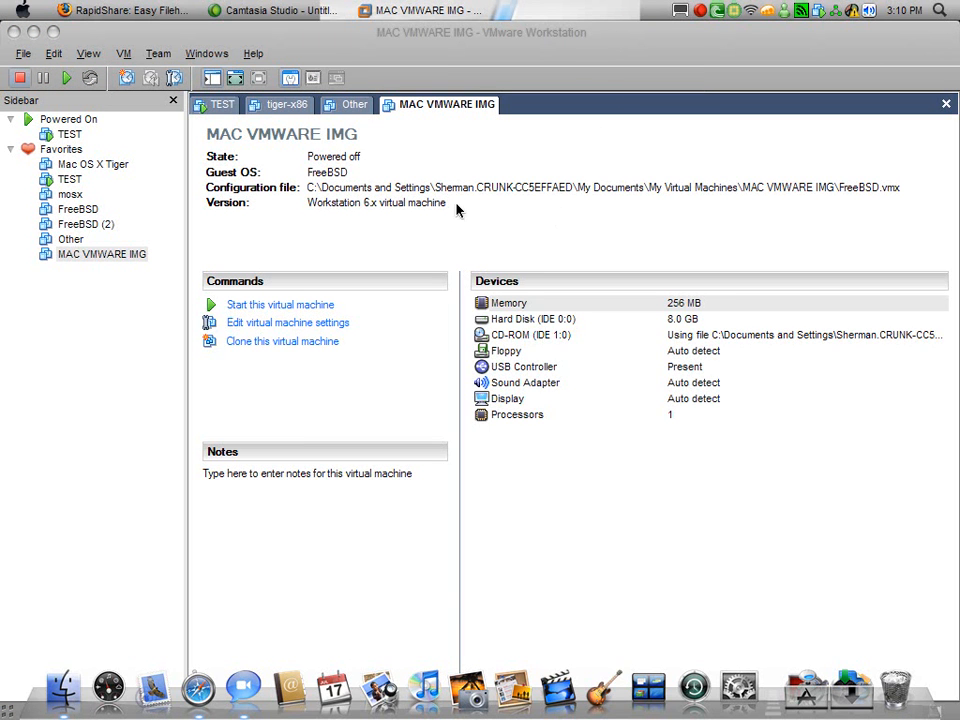
pyautogui.moveTo(623, 381)
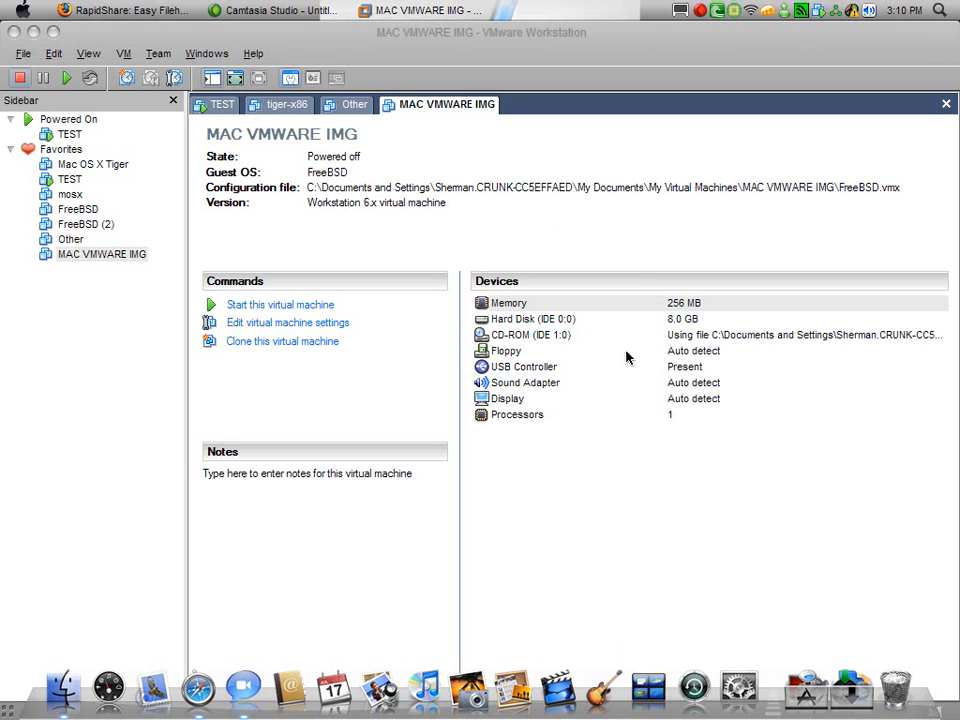
pyautogui.moveTo(338, 305)
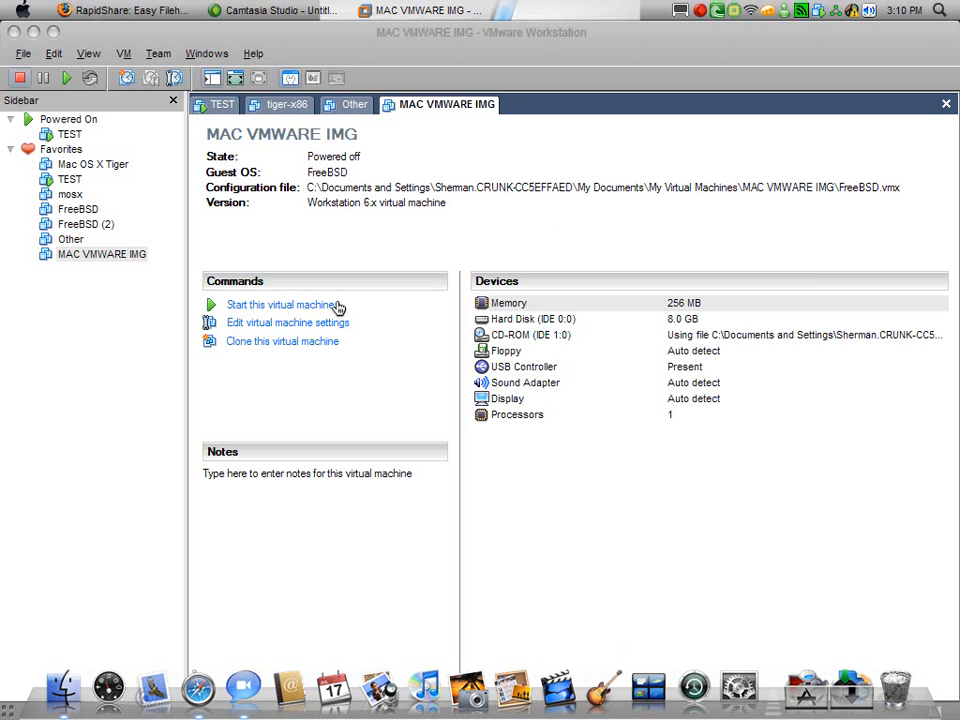
pyautogui.moveTo(569, 160)
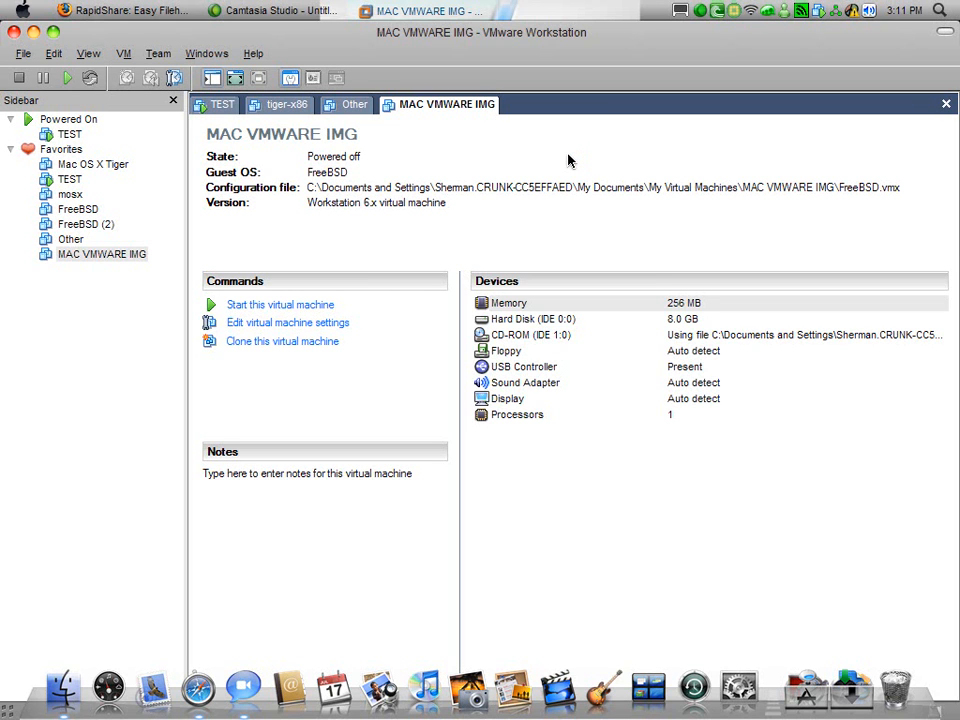
pyautogui.moveTo(487, 212)
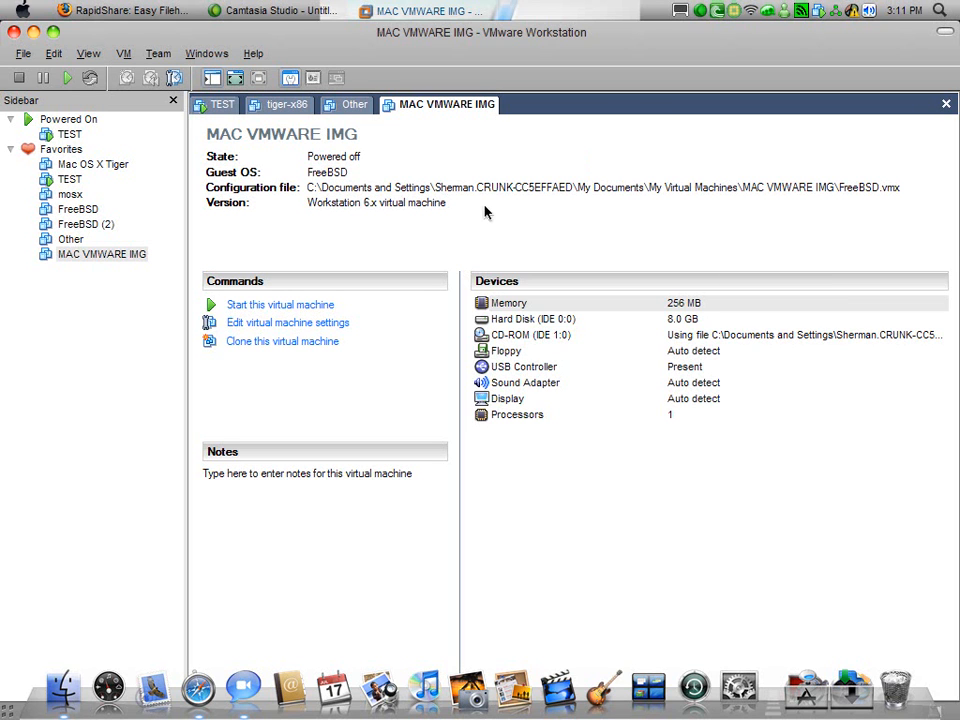
pyautogui.moveTo(713, 27)
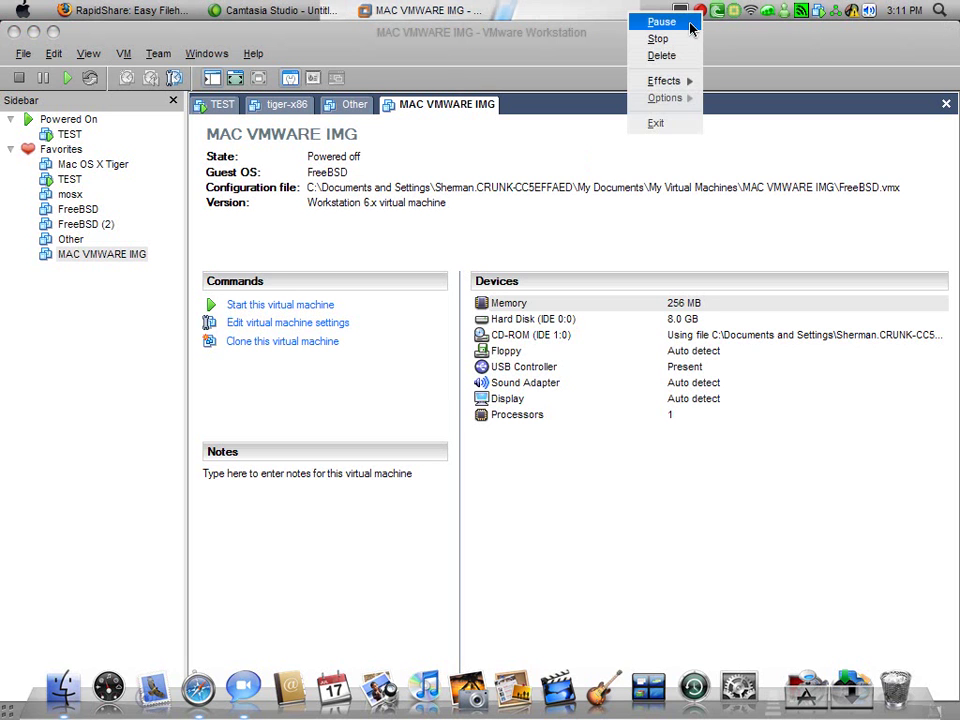
# Step: Boot MAC VMWARE IMG to 'Operating System not found' and dismiss the no-bootable-device notice
pyautogui.click(280, 304)
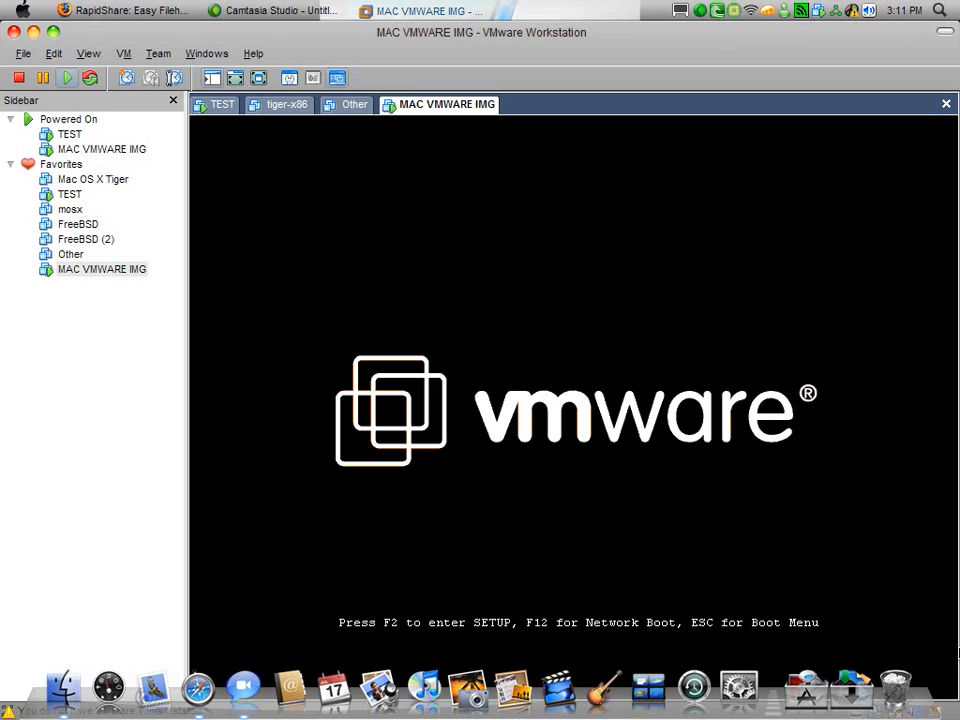
pyautogui.moveTo(892, 495)
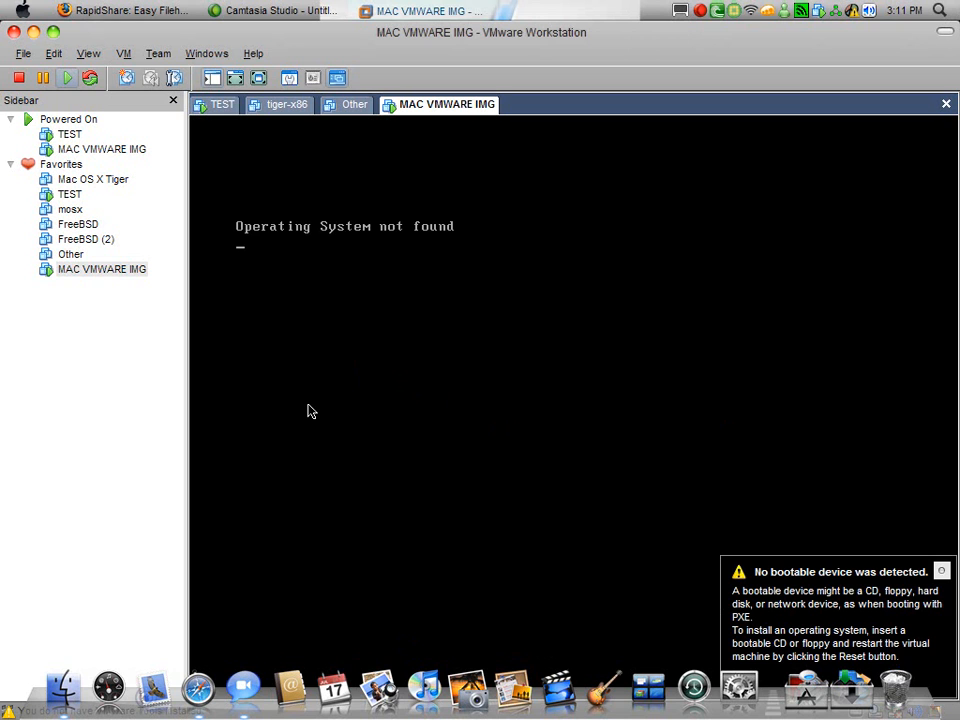
pyautogui.moveTo(943, 604)
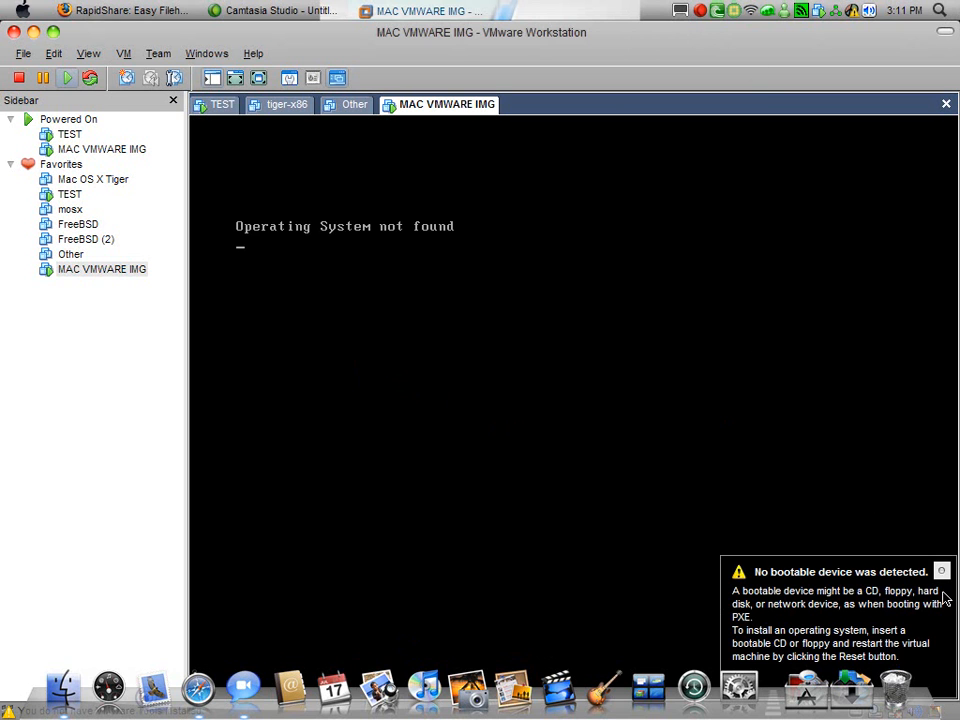
pyautogui.click(943, 569)
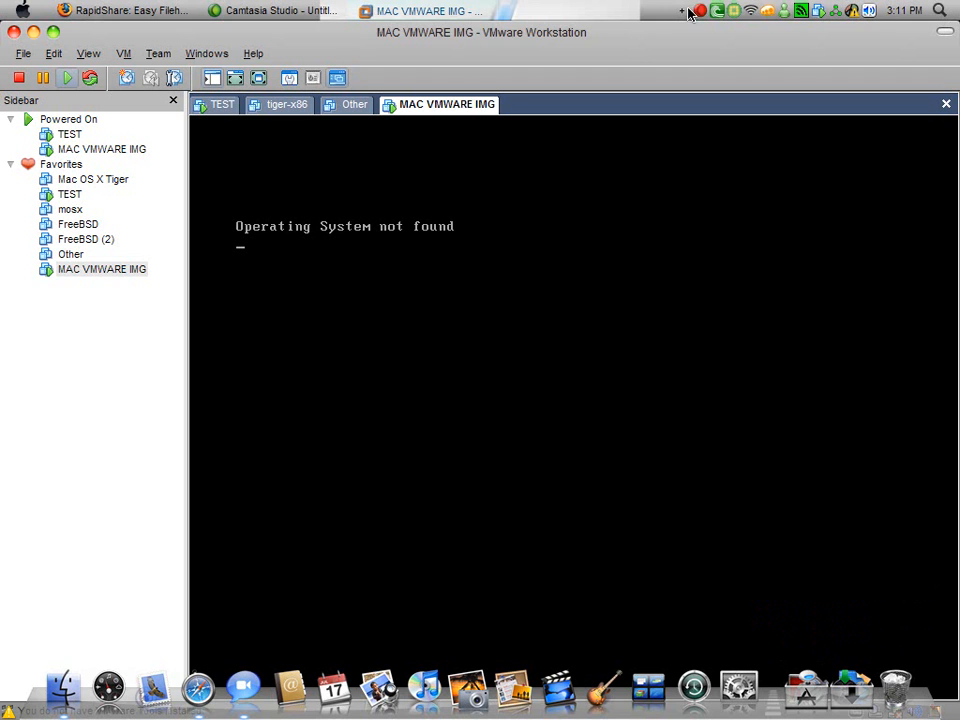
pyautogui.click(704, 10)
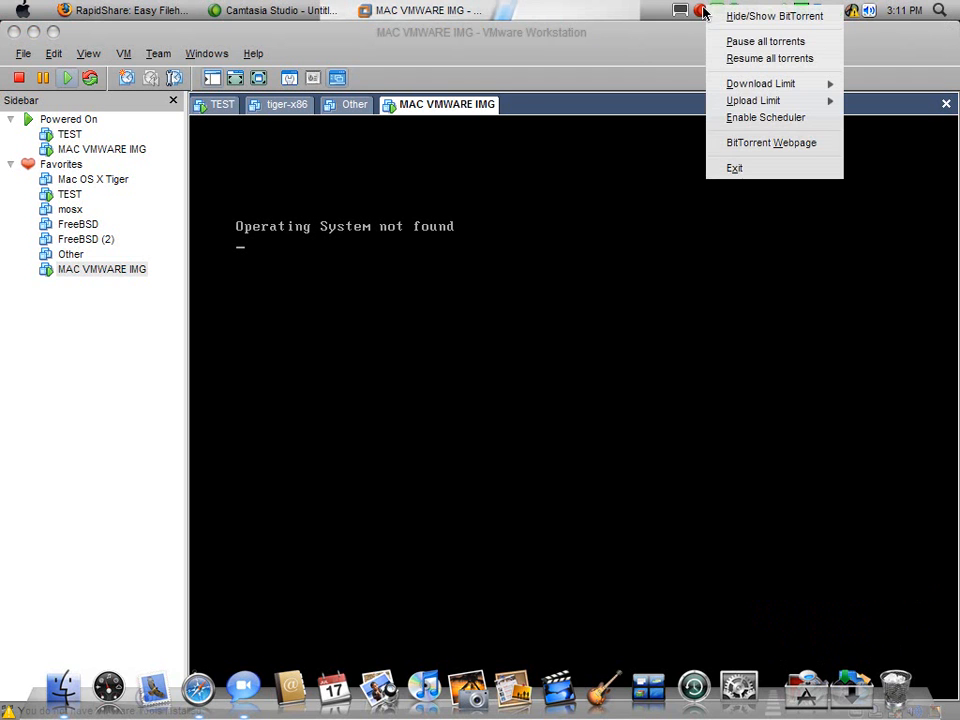
pyautogui.click(706, 13)
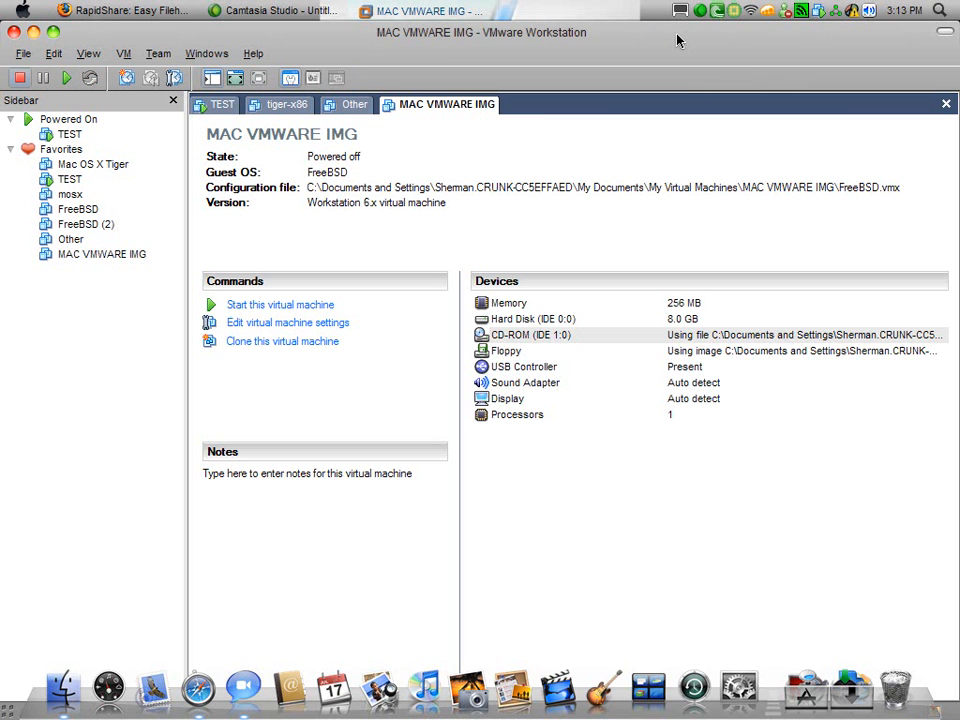
pyautogui.moveTo(414, 374)
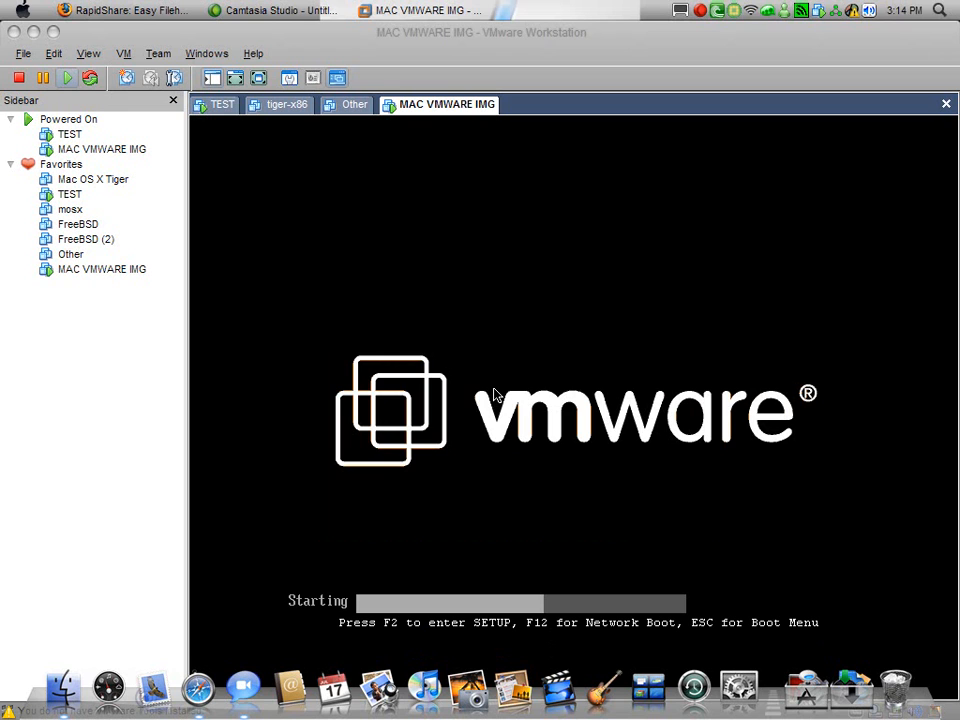
pyautogui.moveTo(545, 469)
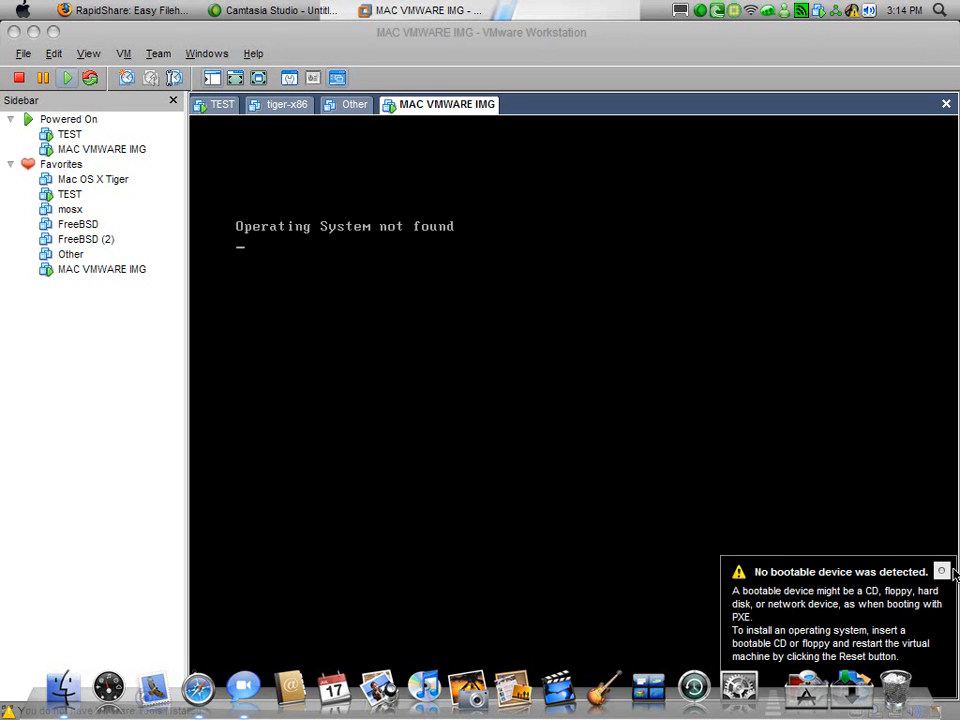
# Step: Power off and close MAC VMWARE IMG, returning to the TEST tab's boot-config error
pyautogui.click(942, 571)
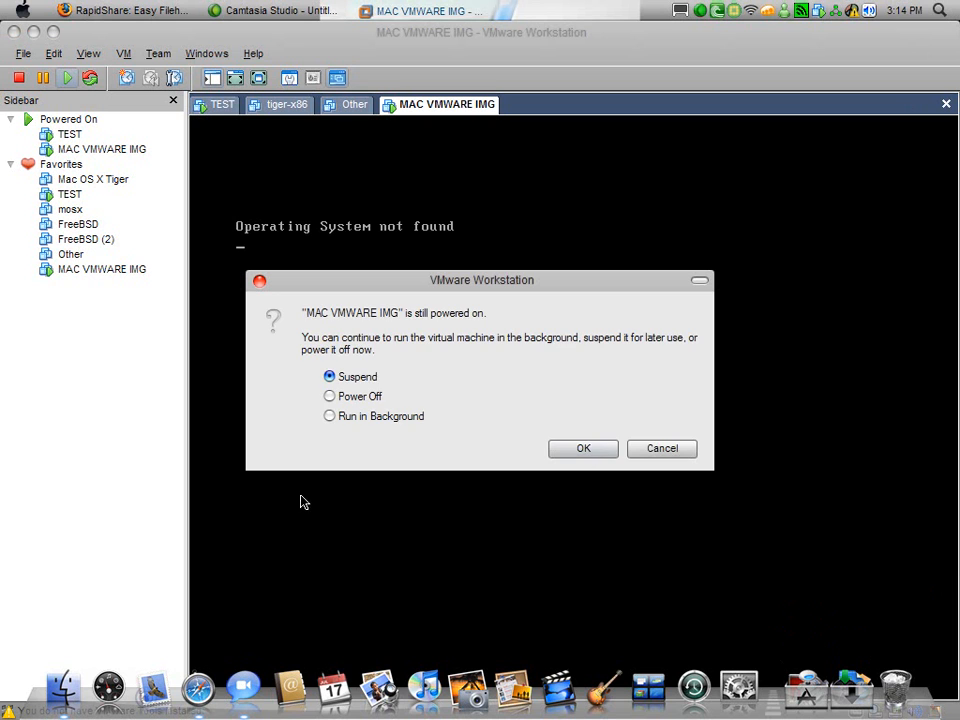
pyautogui.moveTo(460, 453)
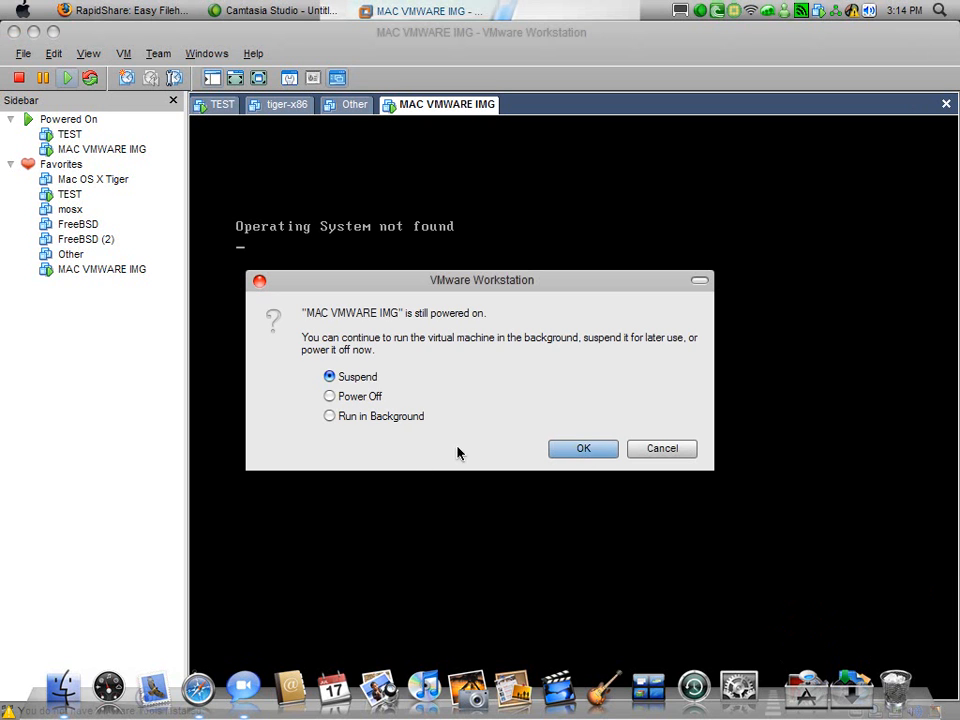
pyautogui.click(329, 396)
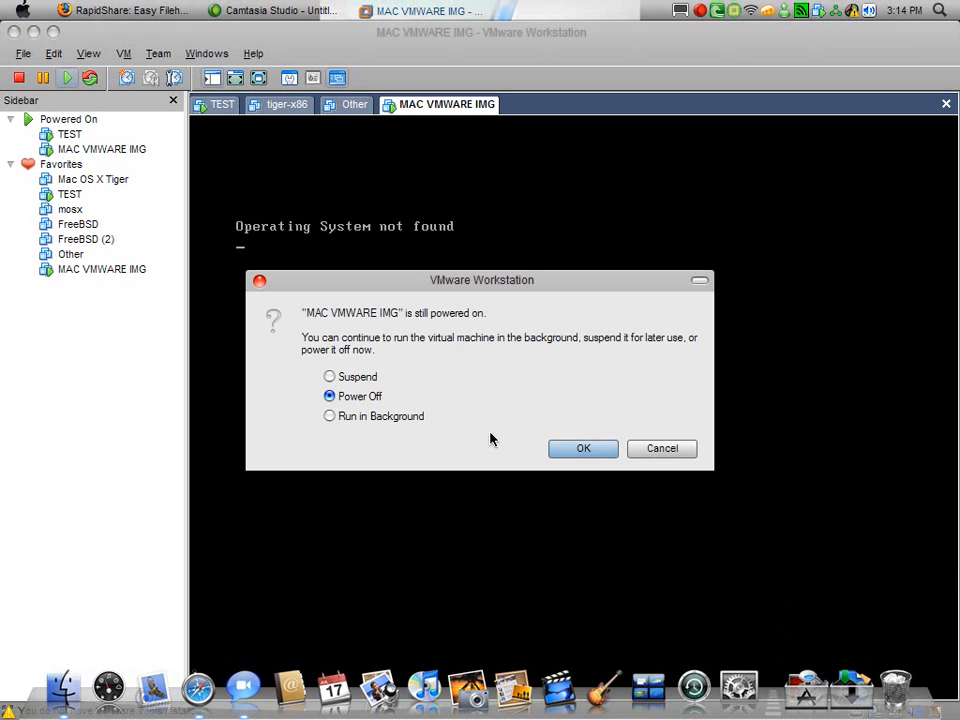
pyautogui.click(583, 448)
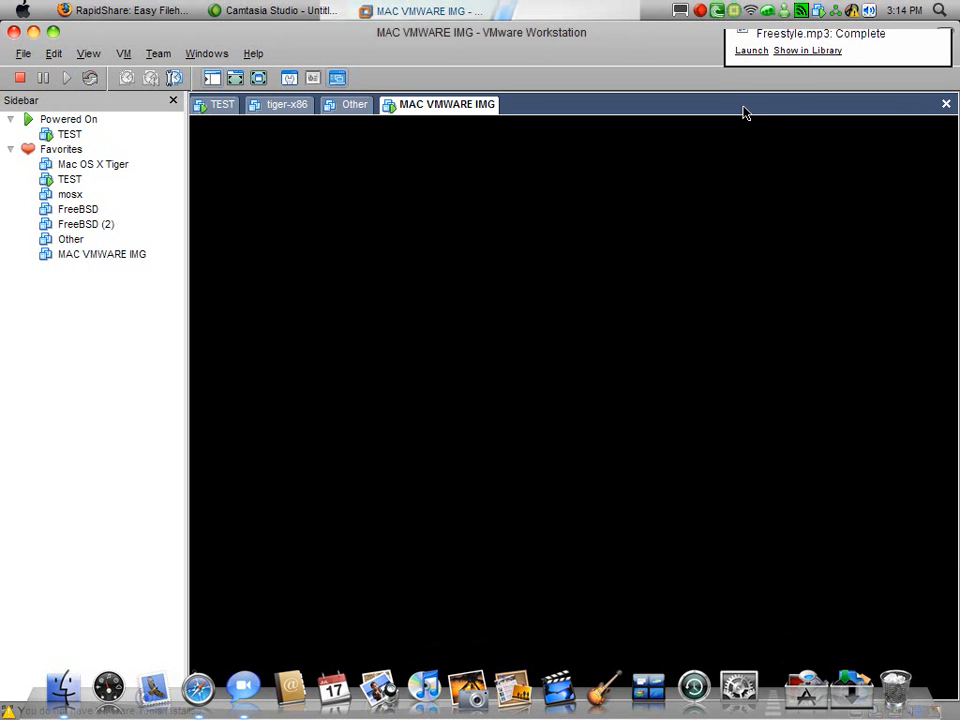
pyautogui.click(224, 104)
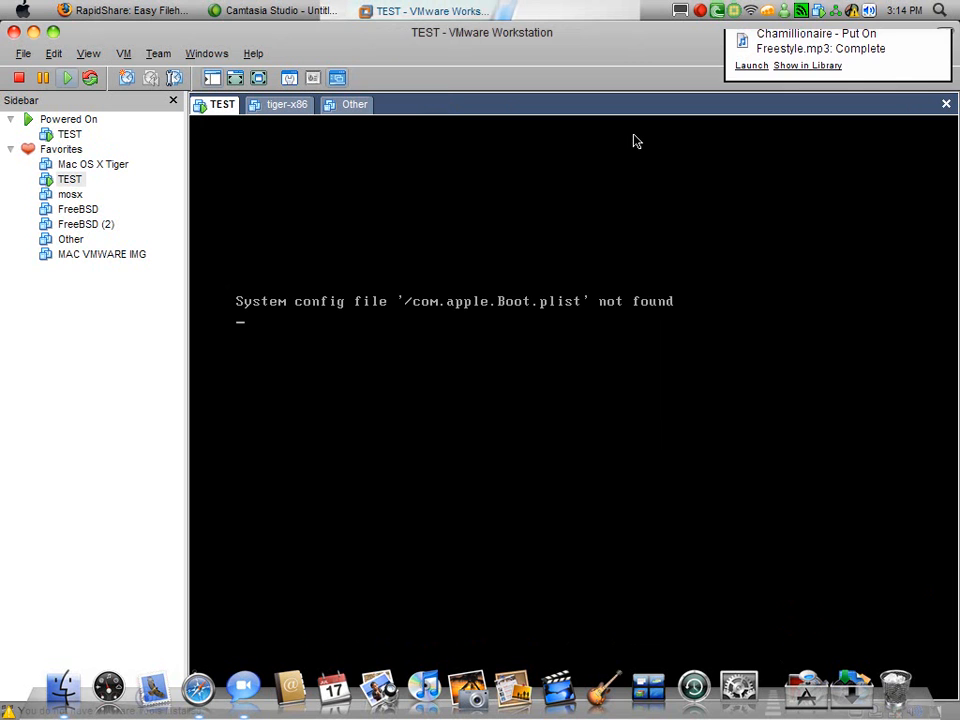